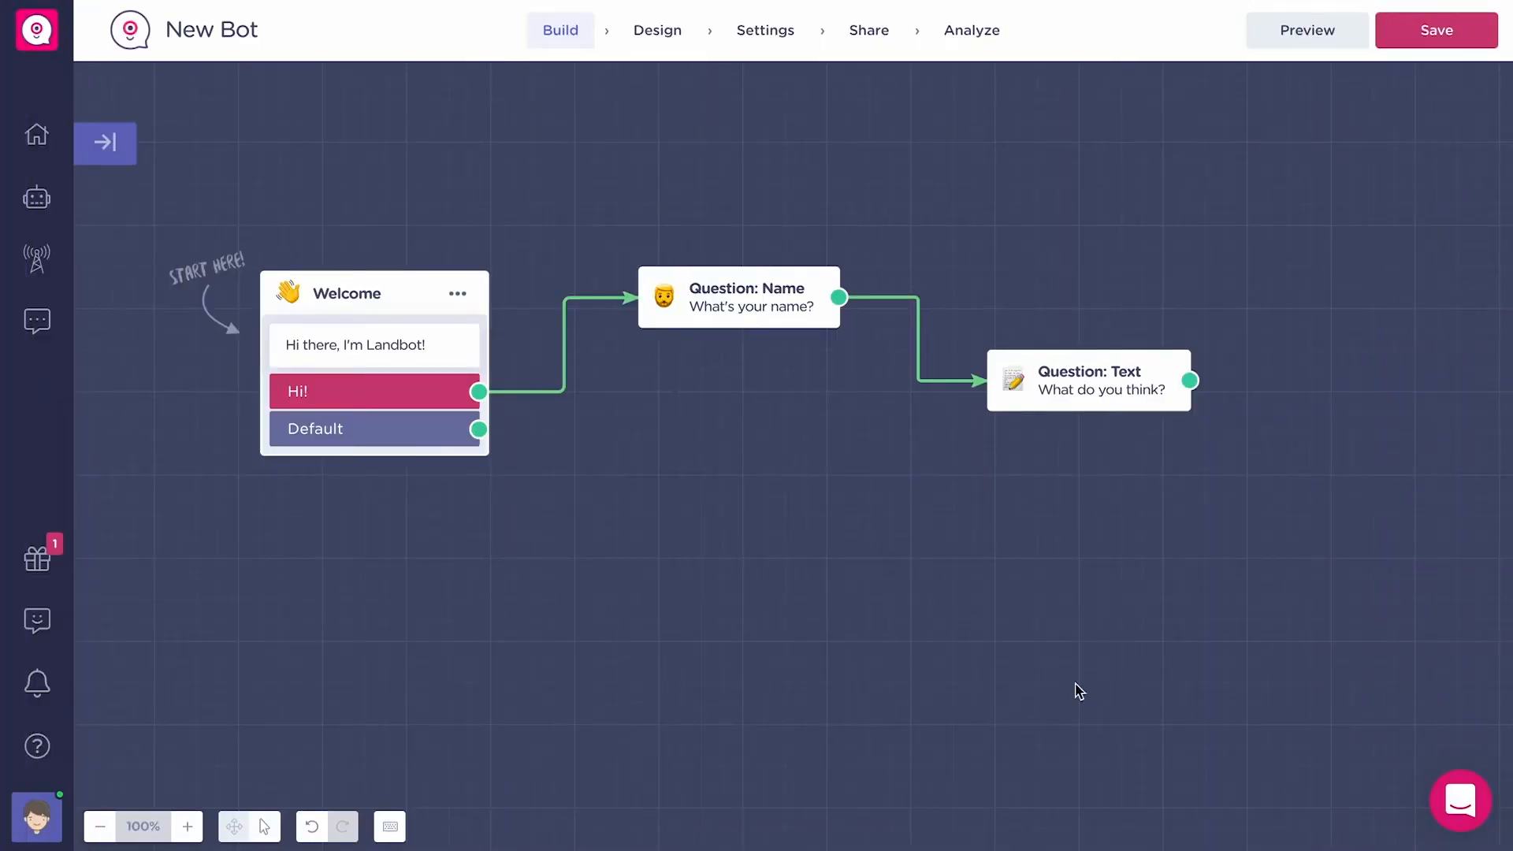
{"action": "mouse_move", "coordinate": [1370, 96]}
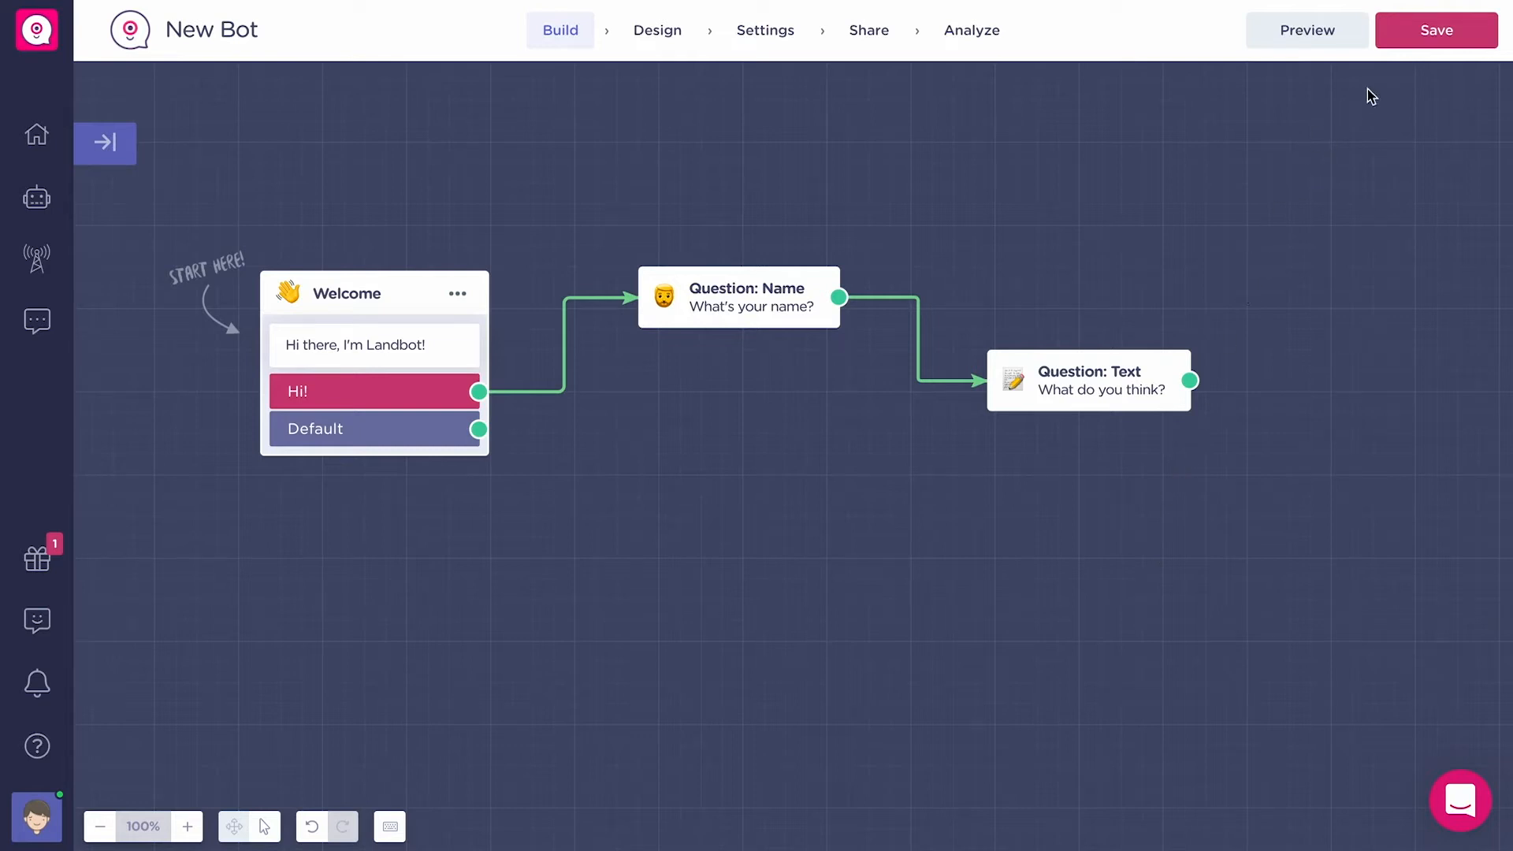
Step: Save the New Bot flow with its welcome message, name question and text question
{"action": "left_click", "coordinate": [1435, 30]}
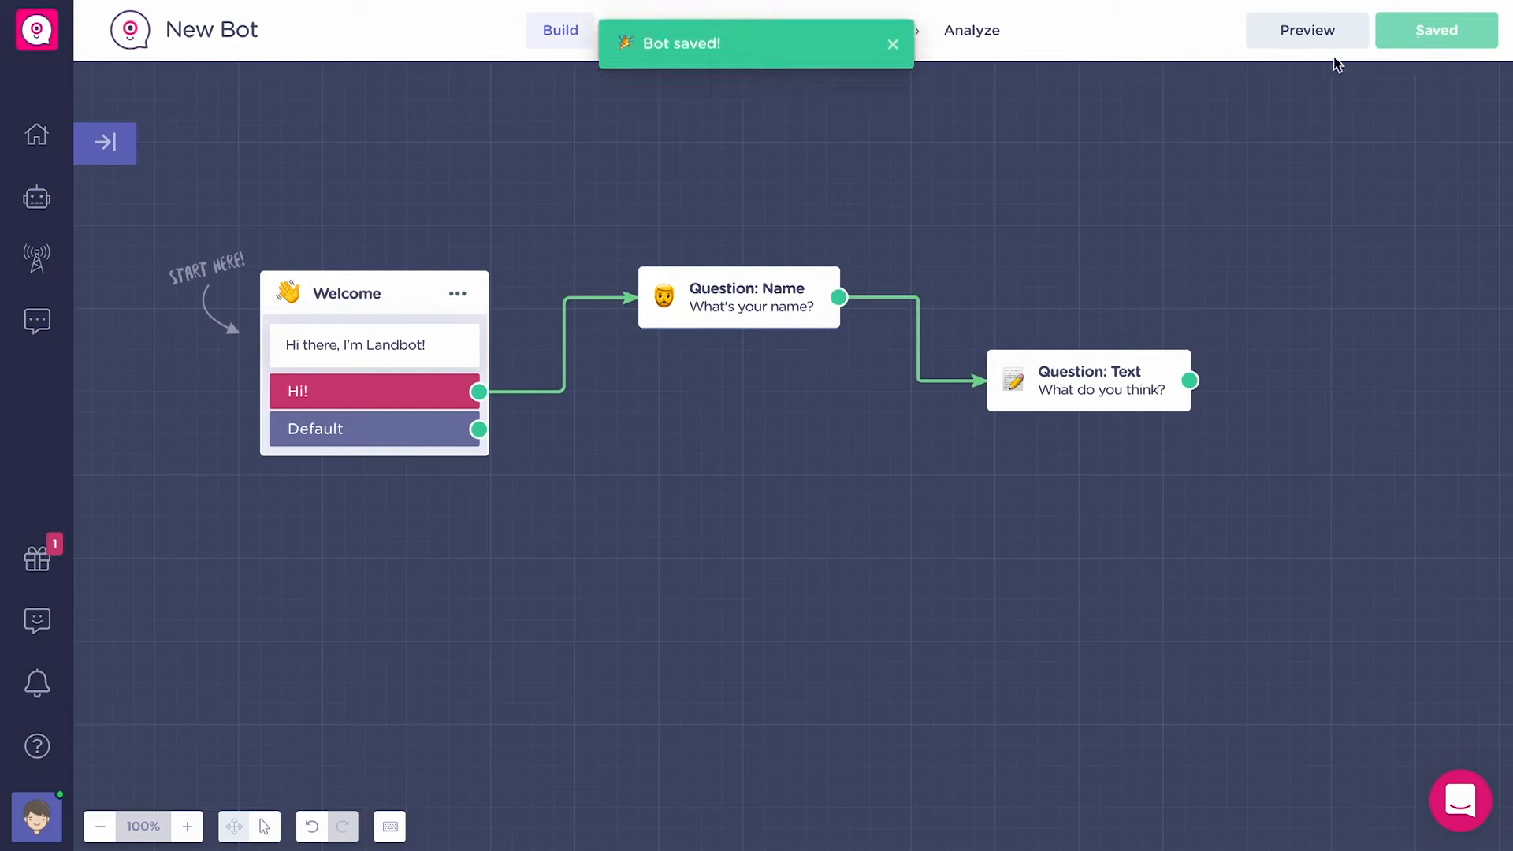
{"action": "left_click", "coordinate": [1305, 29]}
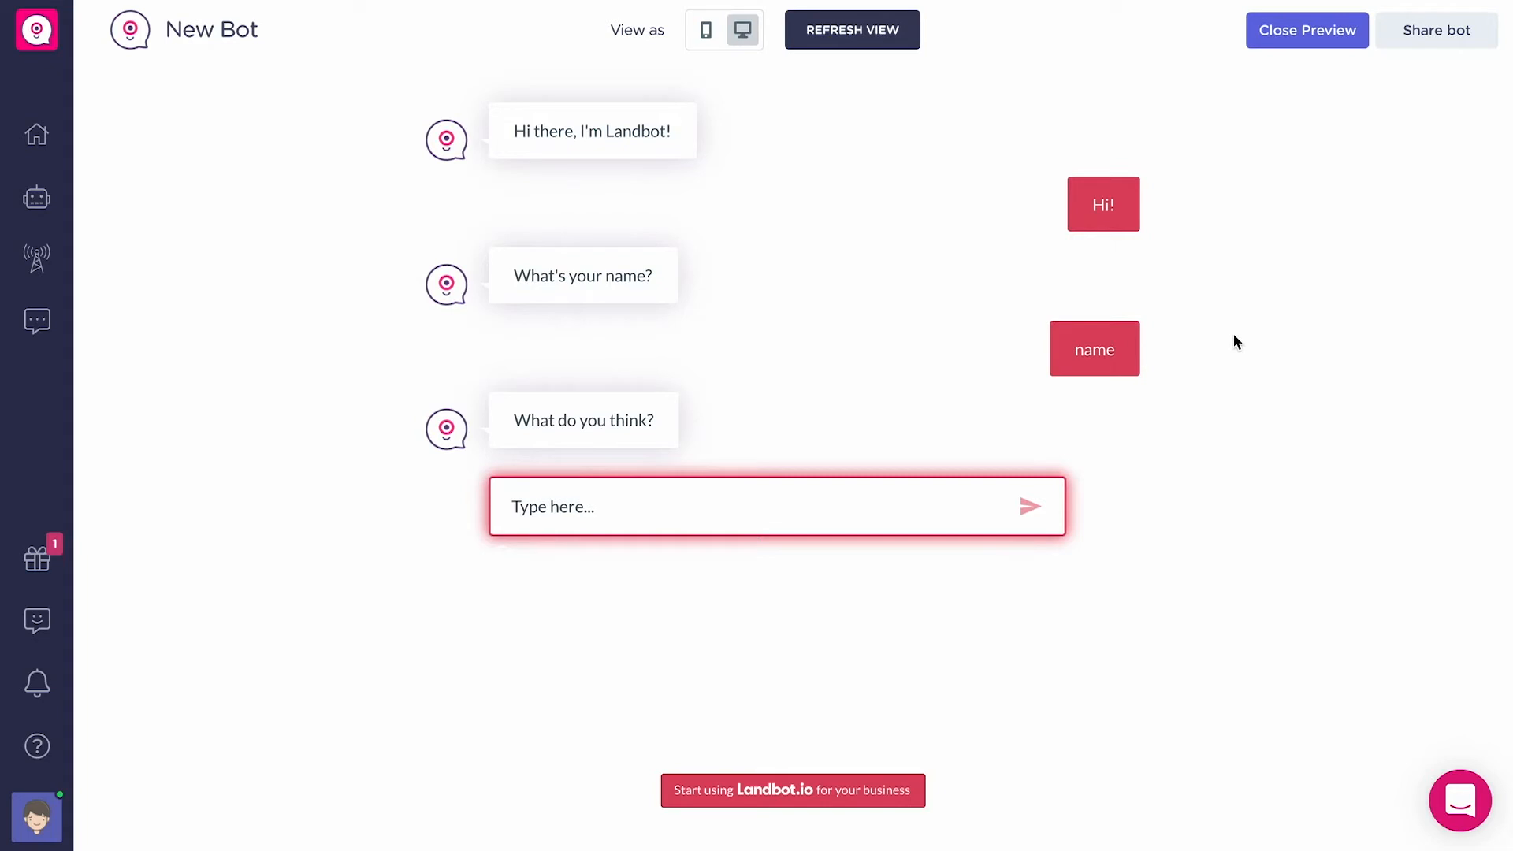
{"action": "mouse_move", "coordinate": [1174, 172]}
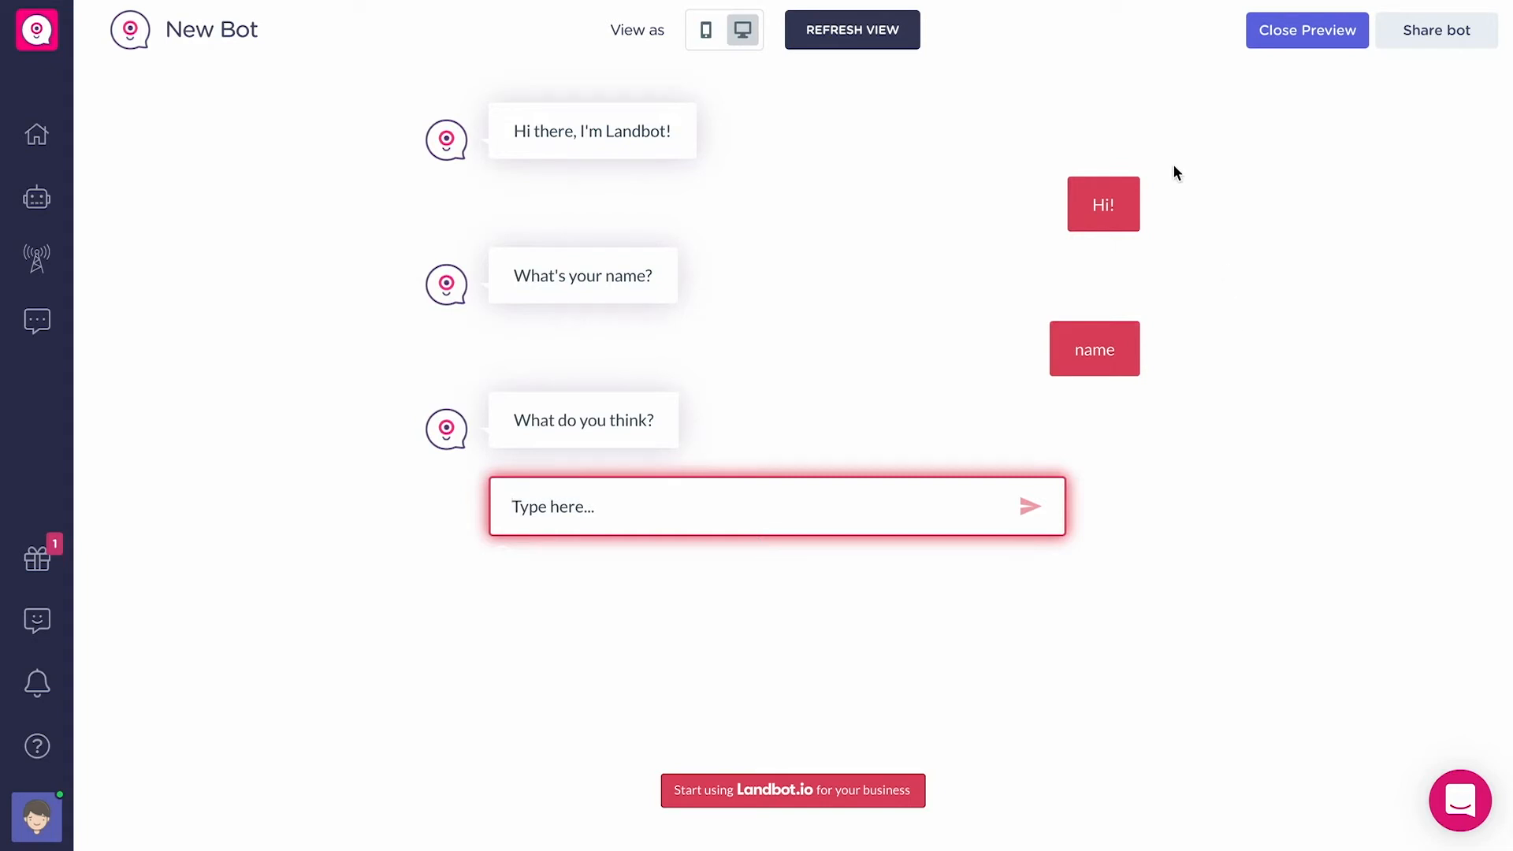
{"action": "left_click", "coordinate": [705, 30]}
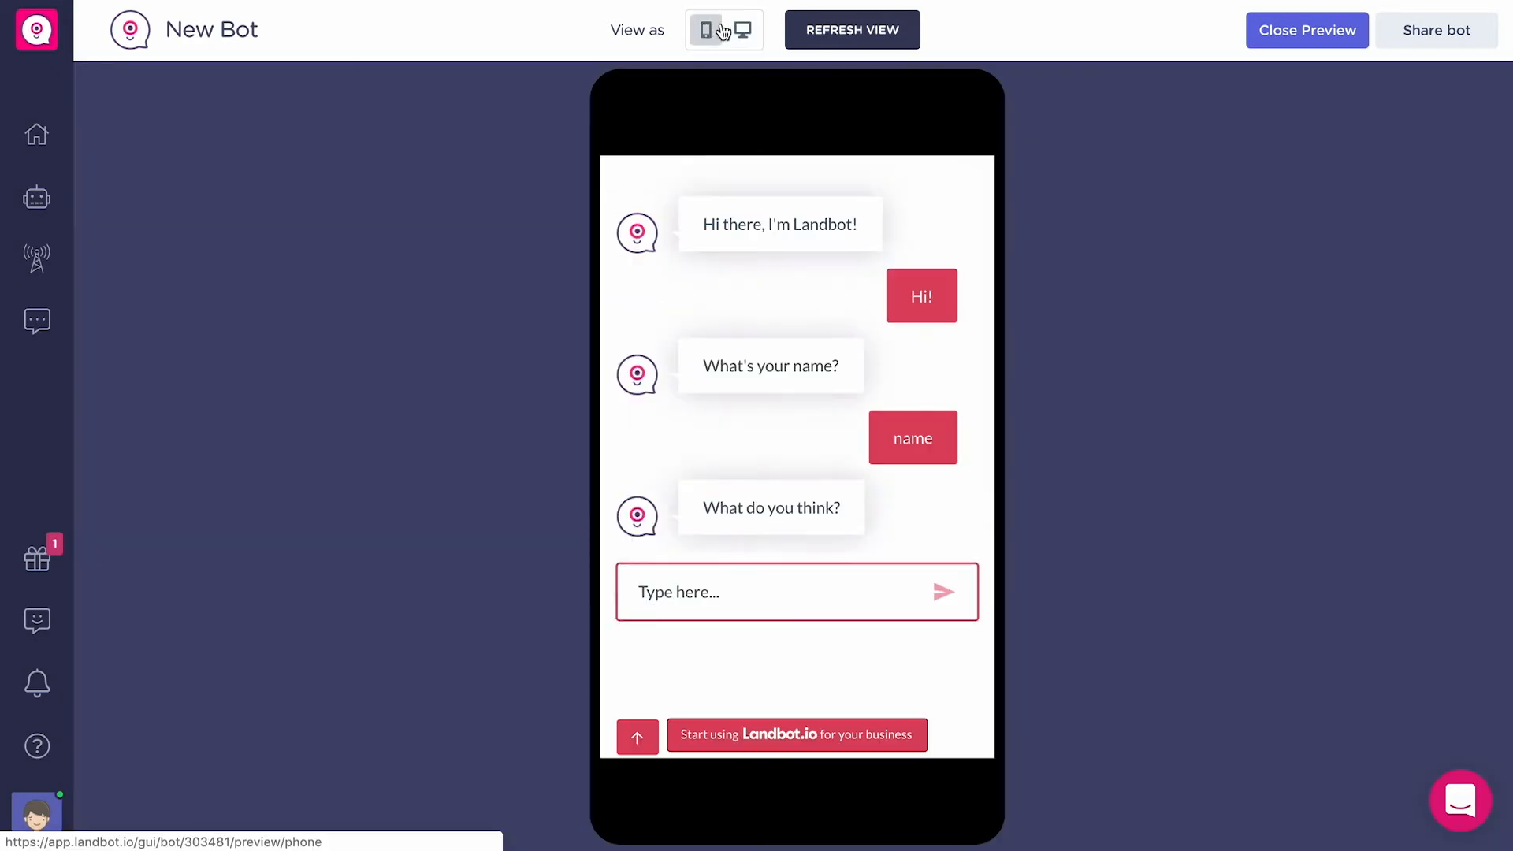
{"action": "left_click", "coordinate": [740, 29]}
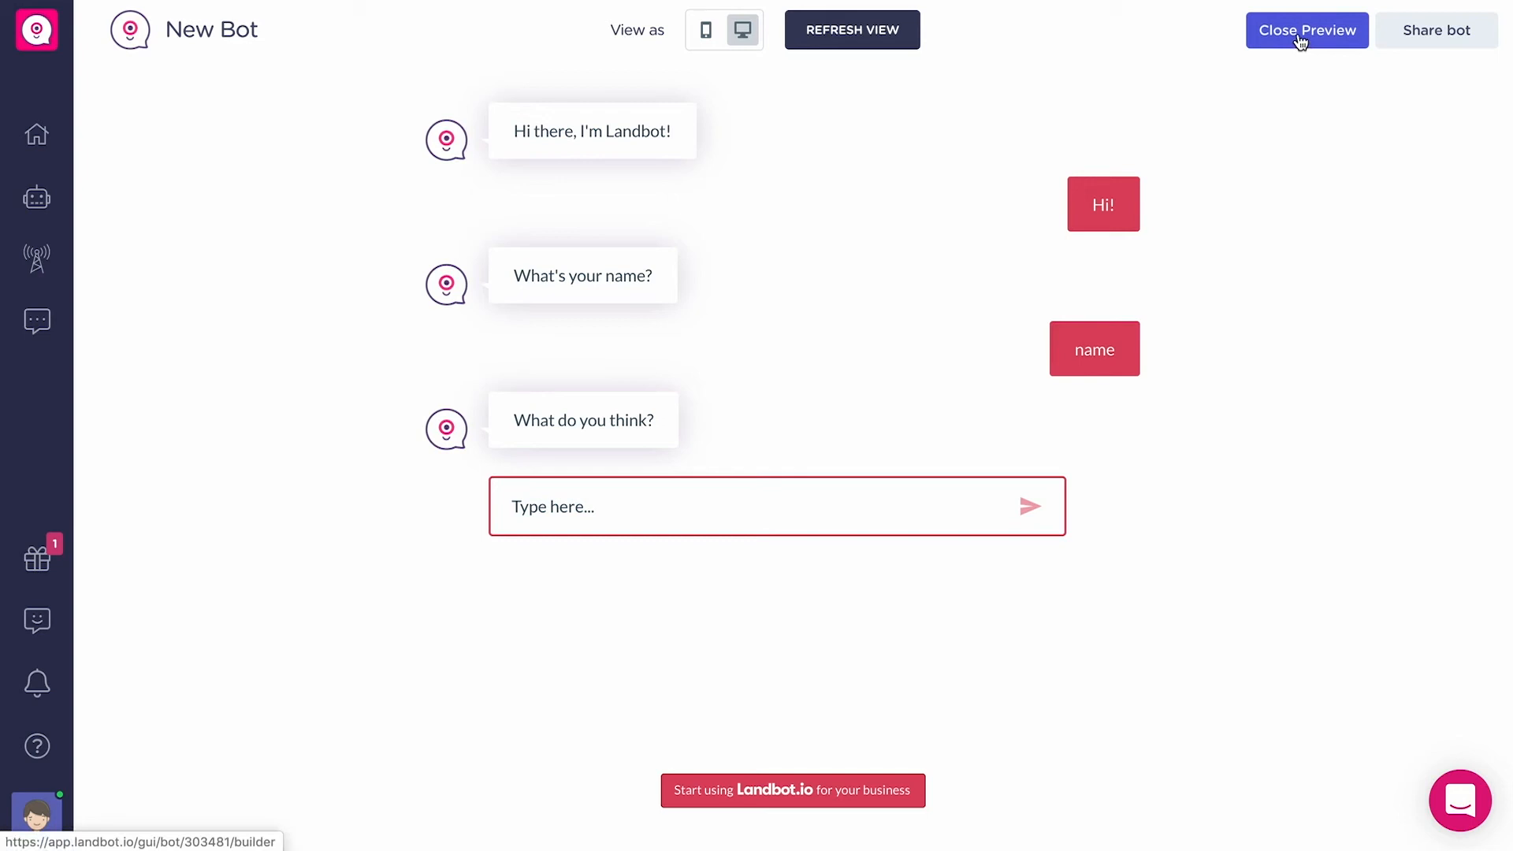
{"action": "left_click", "coordinate": [1306, 30]}
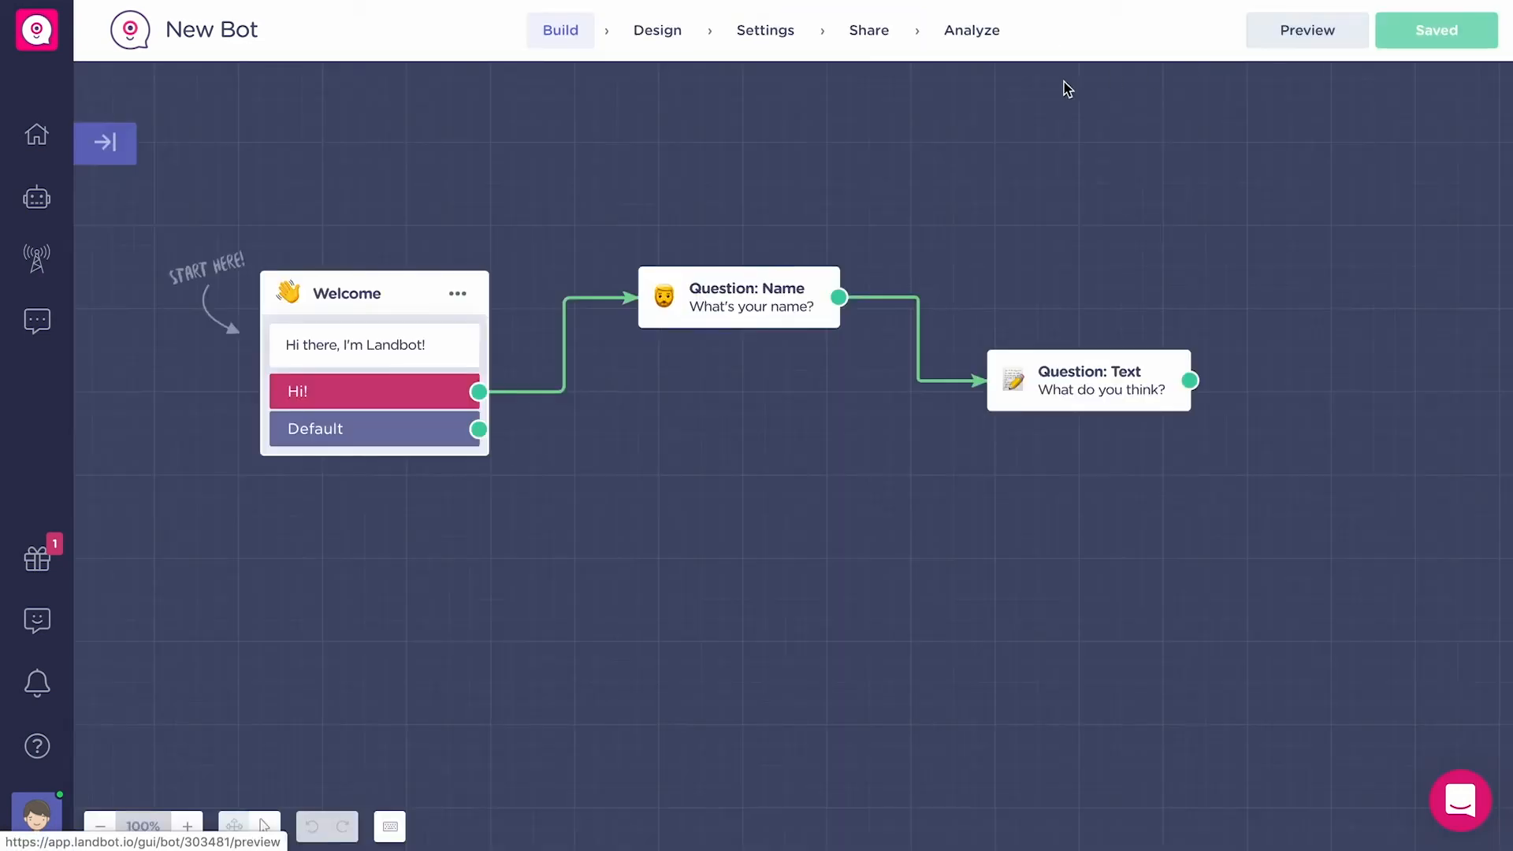
Step: Share New Bot by link and launch it live as a full page
{"action": "left_click", "coordinate": [867, 30]}
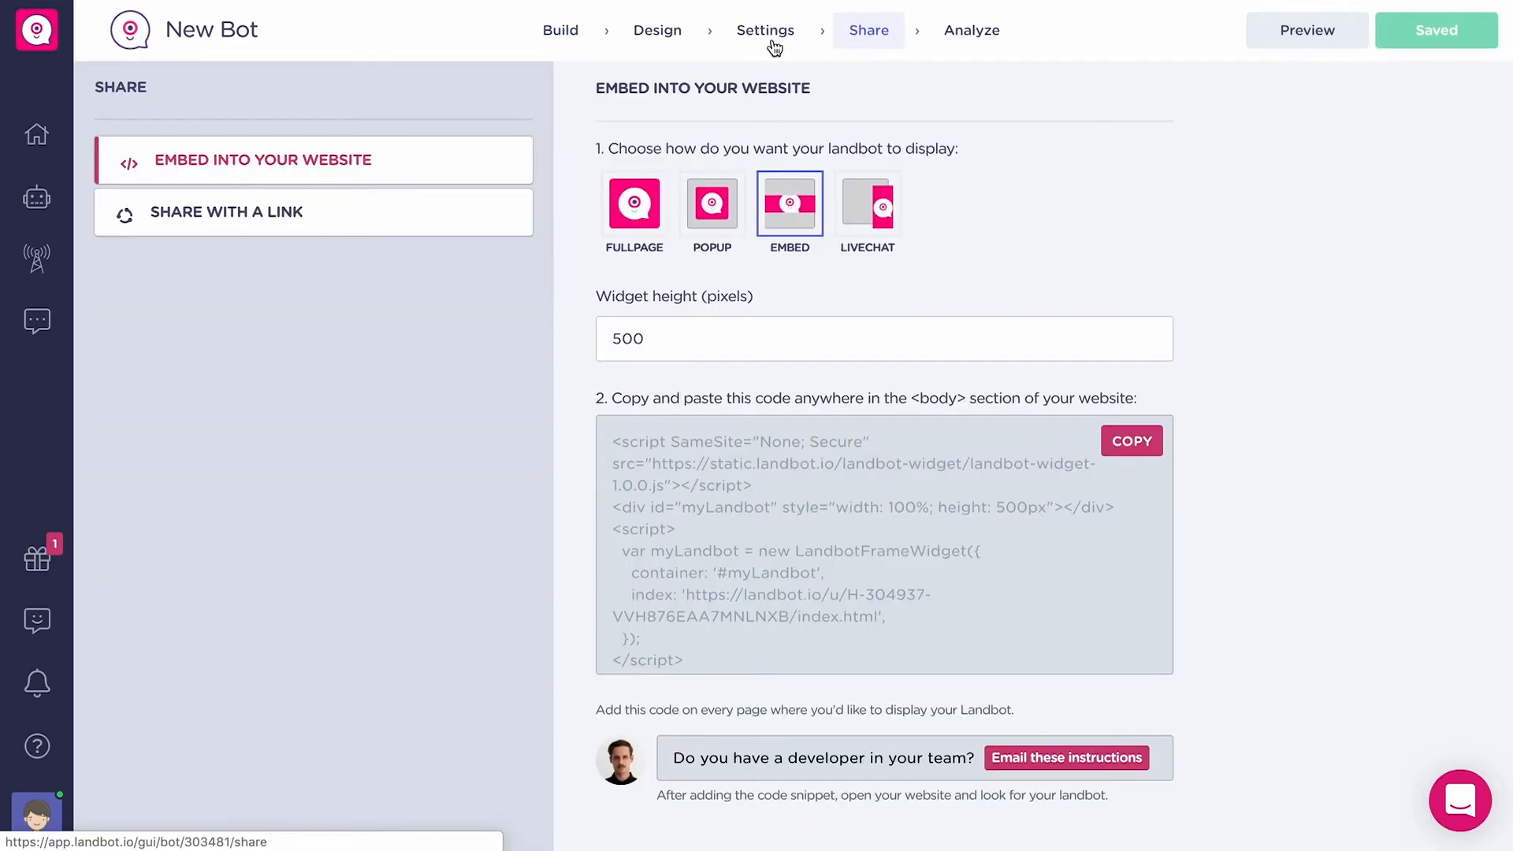
{"action": "left_click", "coordinate": [230, 211]}
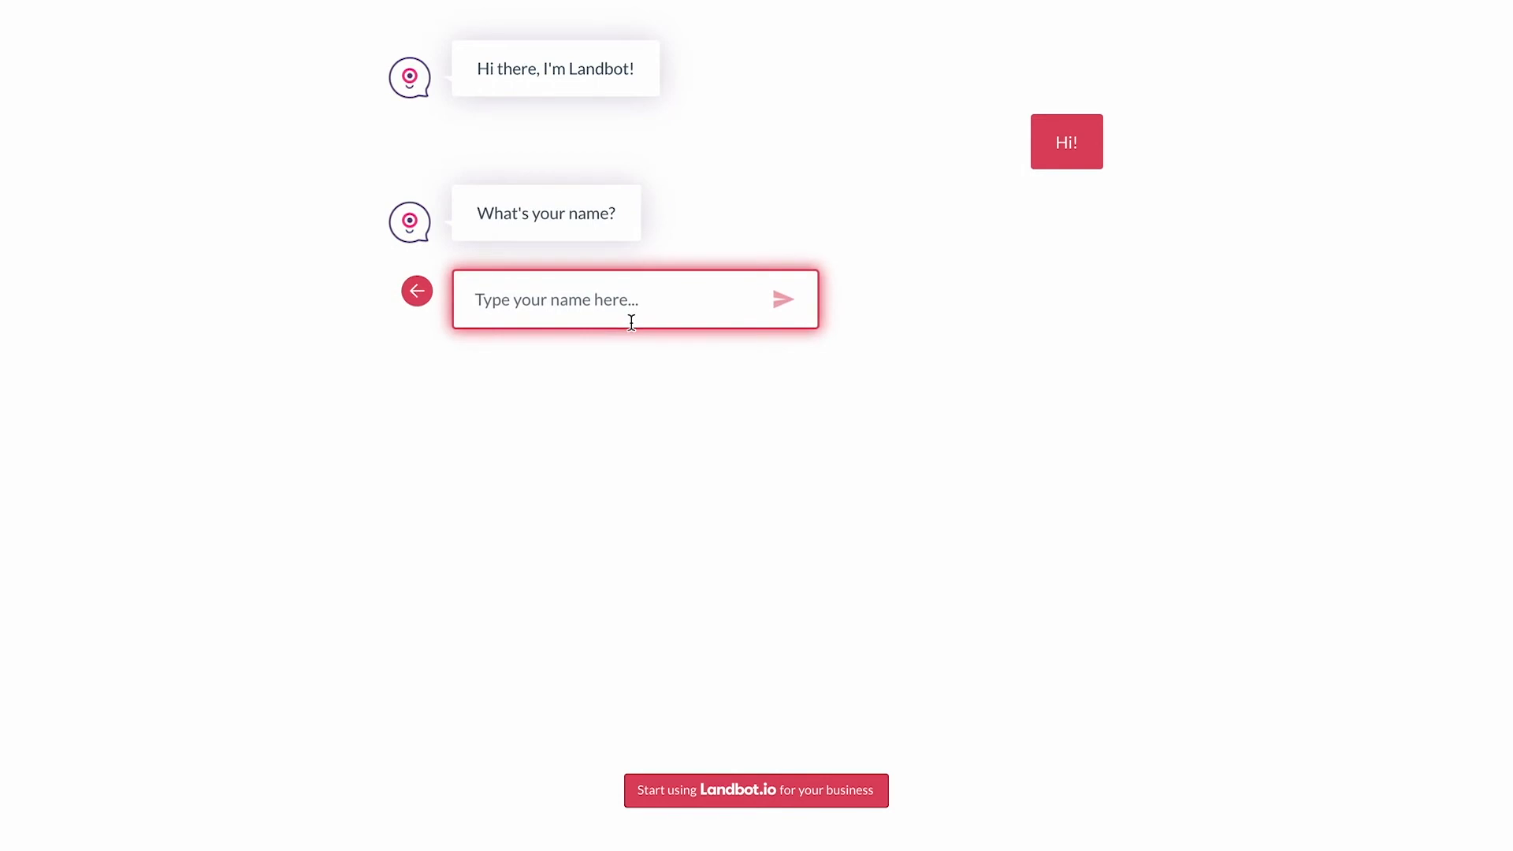
Step: Leave the test chat and return to the bot's public link and social sharing options
{"action": "left_click", "coordinate": [635, 300]}
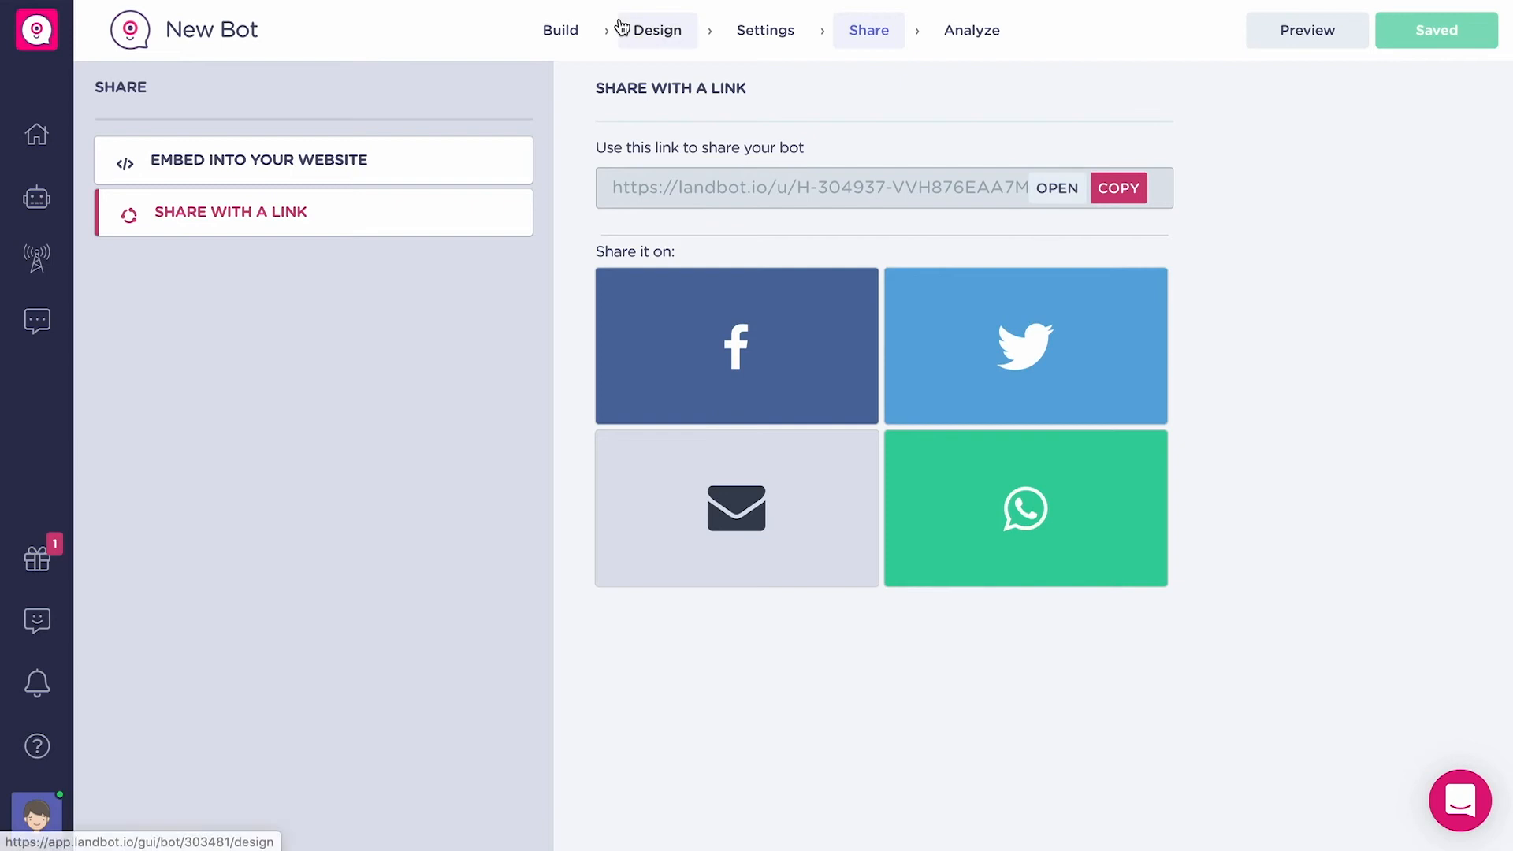
Step: View New Bot's Analyze metrics: 1 chat, 1 finished, 0 leads, 0 goals
{"action": "left_click", "coordinate": [971, 30]}
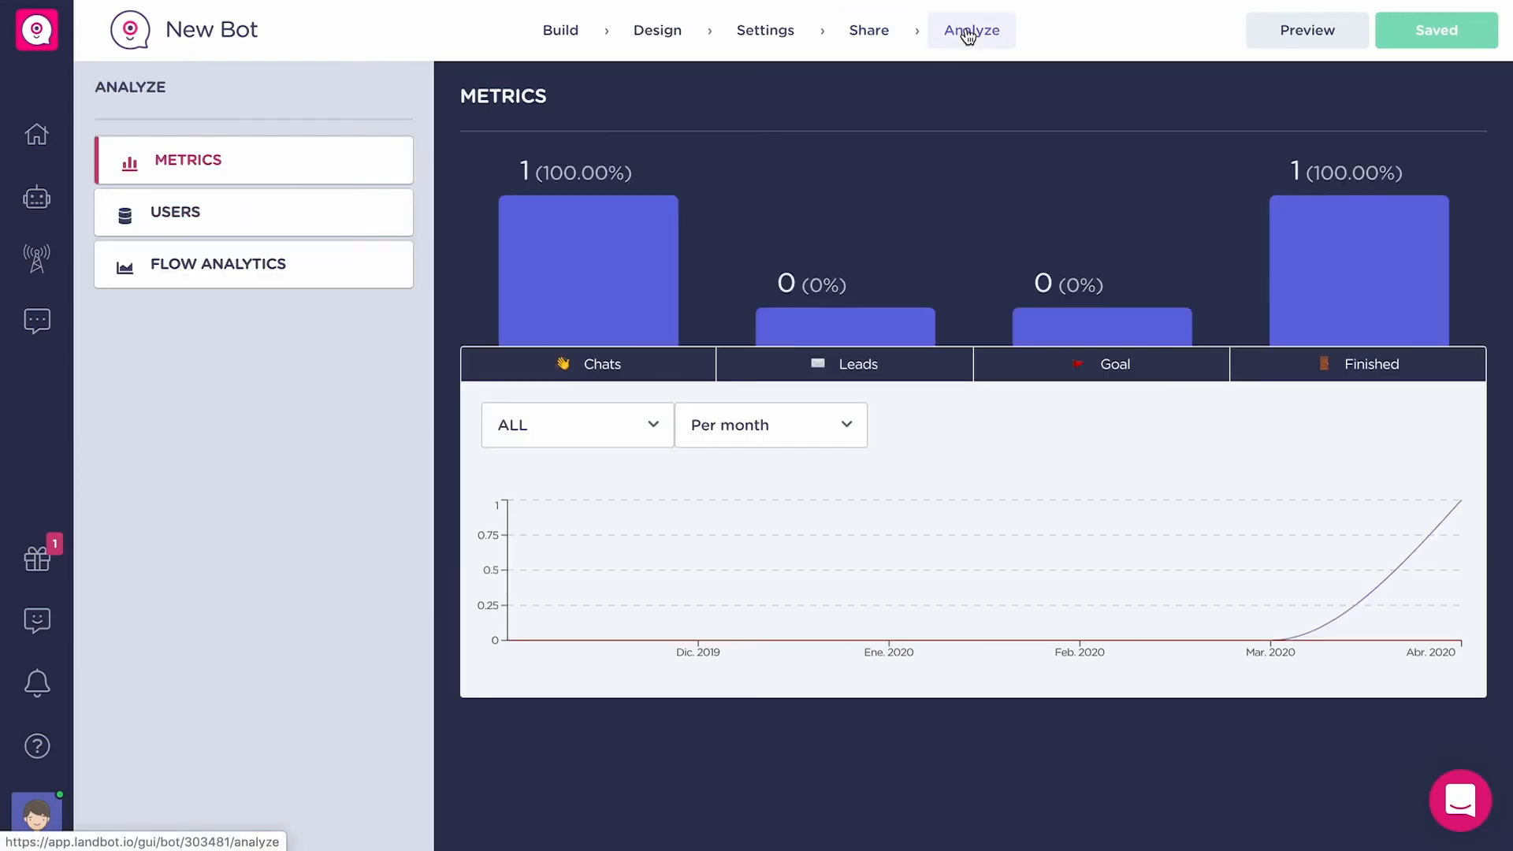
{"action": "mouse_move", "coordinate": [615, 197]}
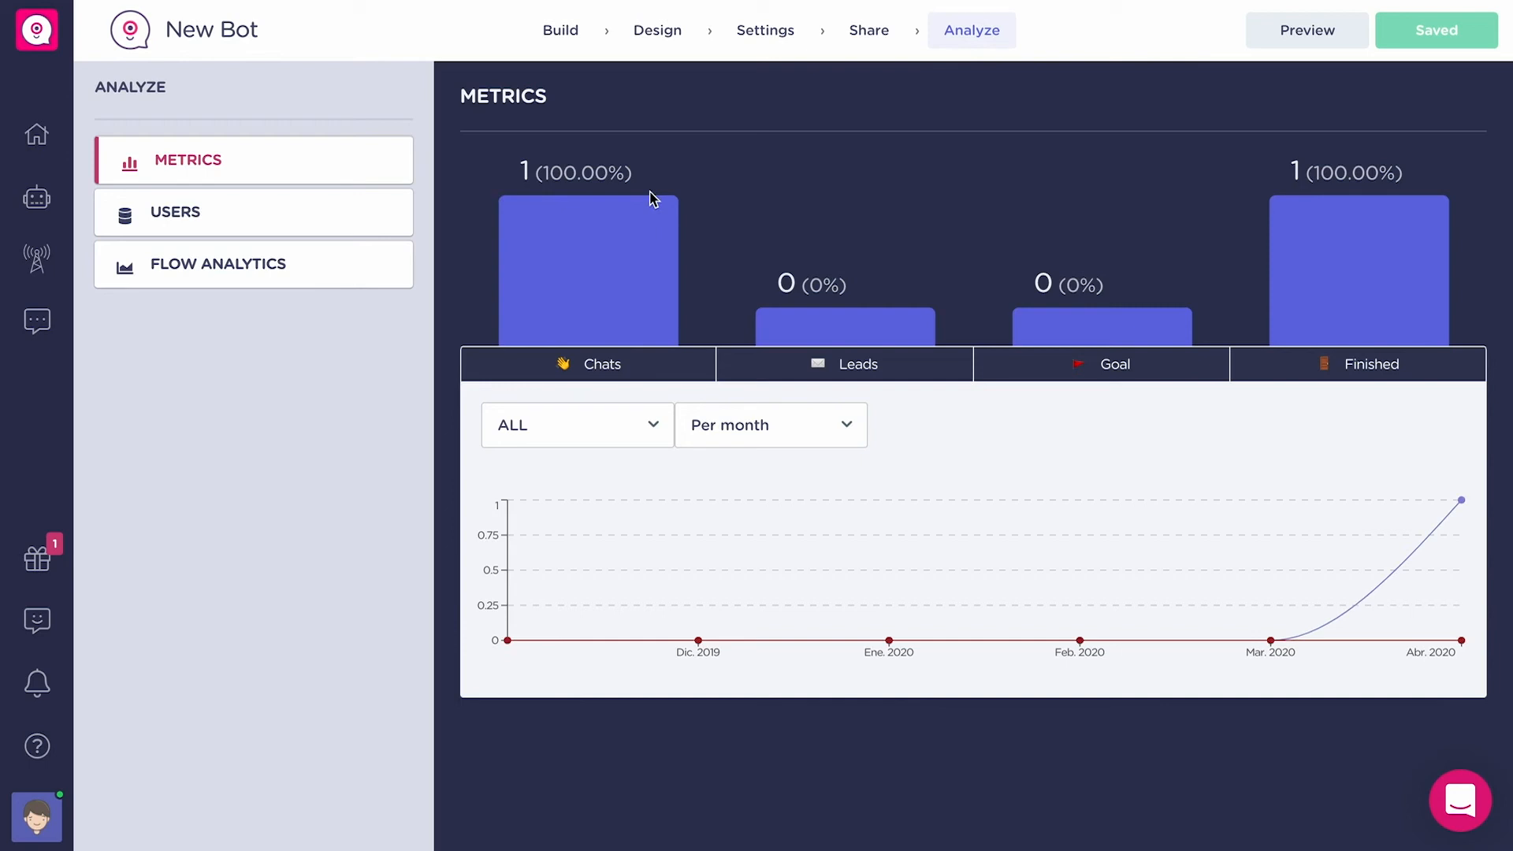
{"action": "mouse_move", "coordinate": [898, 214]}
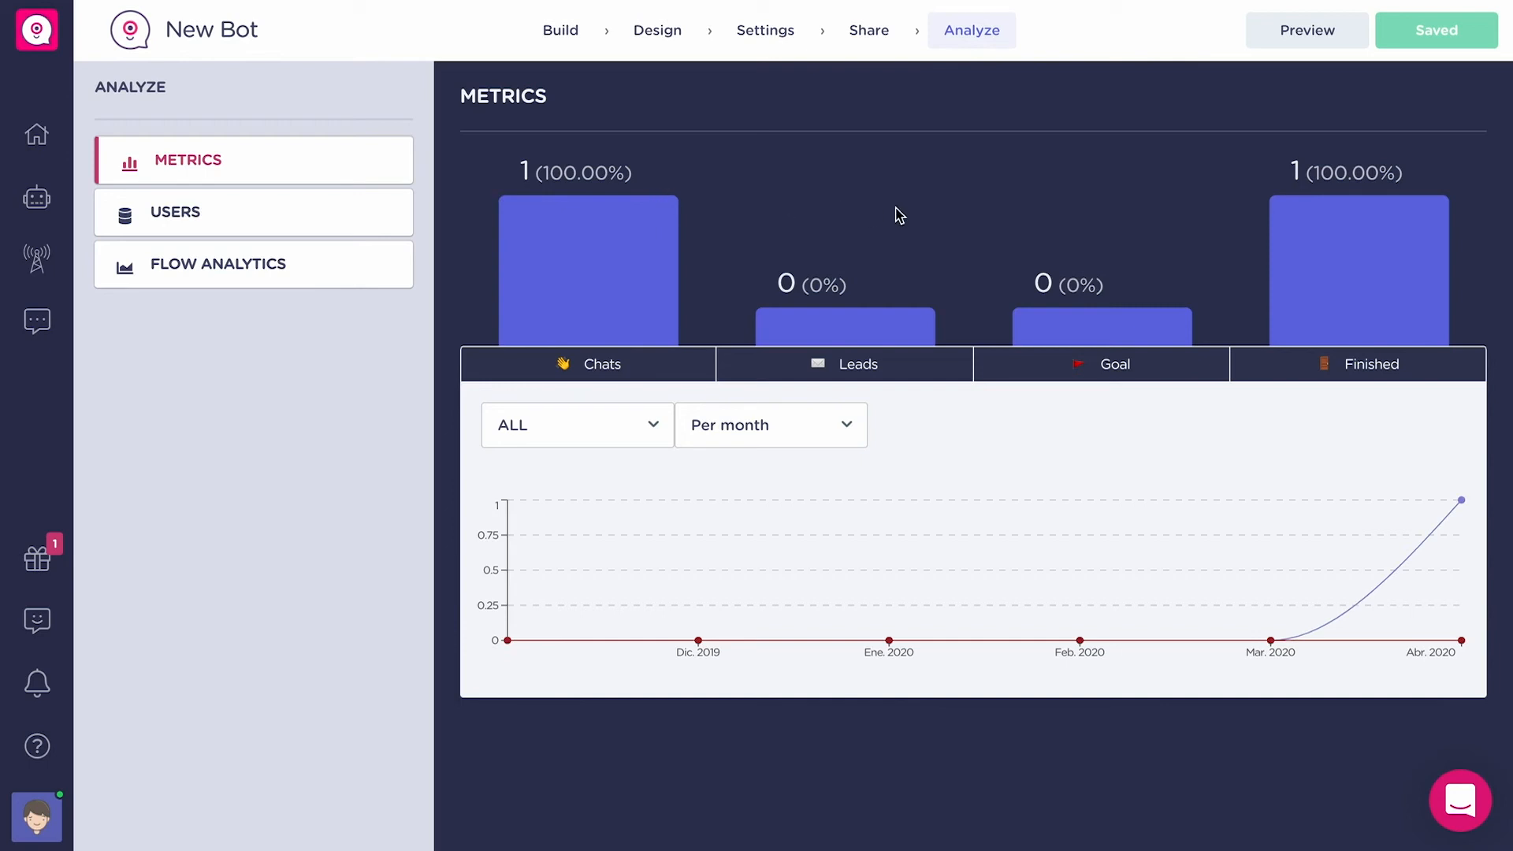